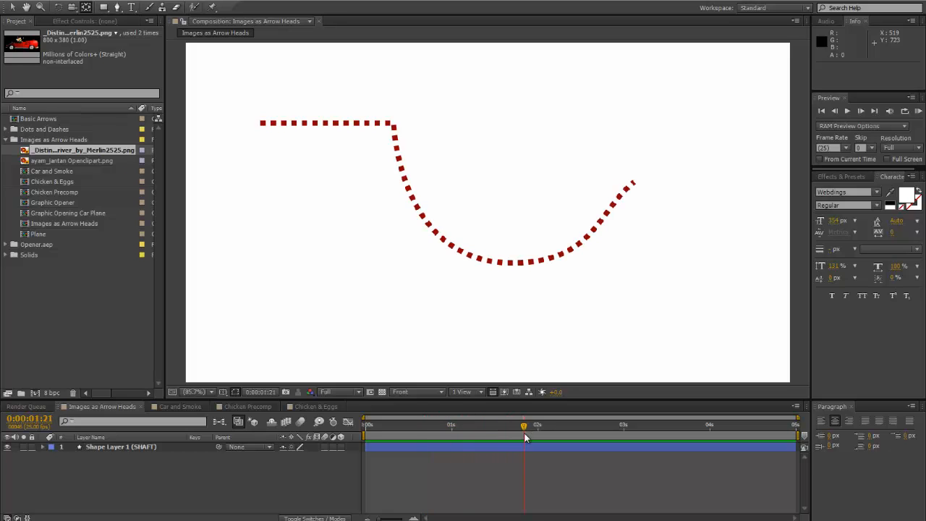
Preview the dashed shaft, then place the car PNG as a layer above the shape layer
drag(524, 425, 451, 425)
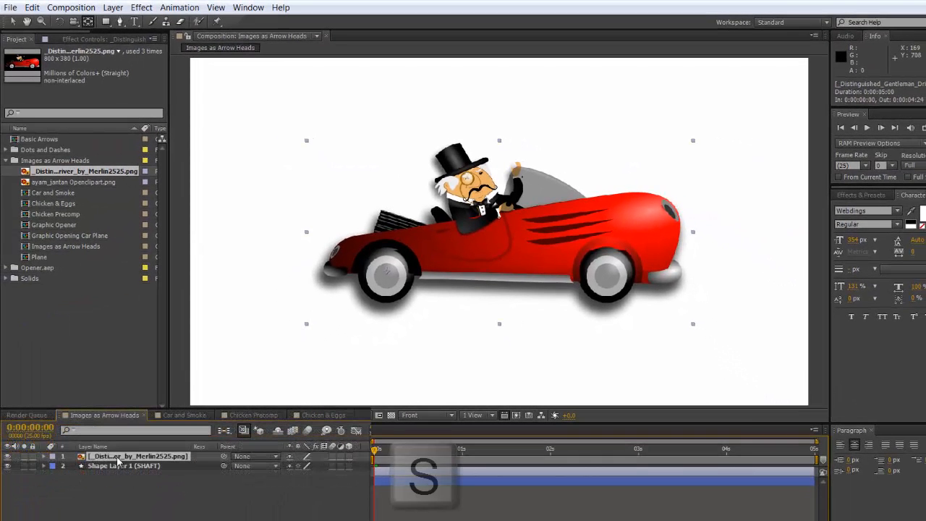
Set the car layer's Scale to 22%
key(s)
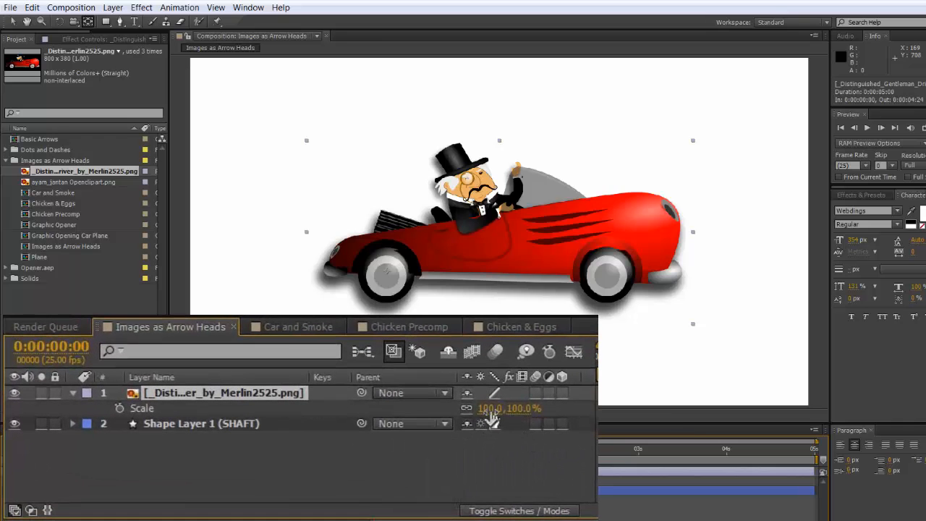
double_click(489, 408)
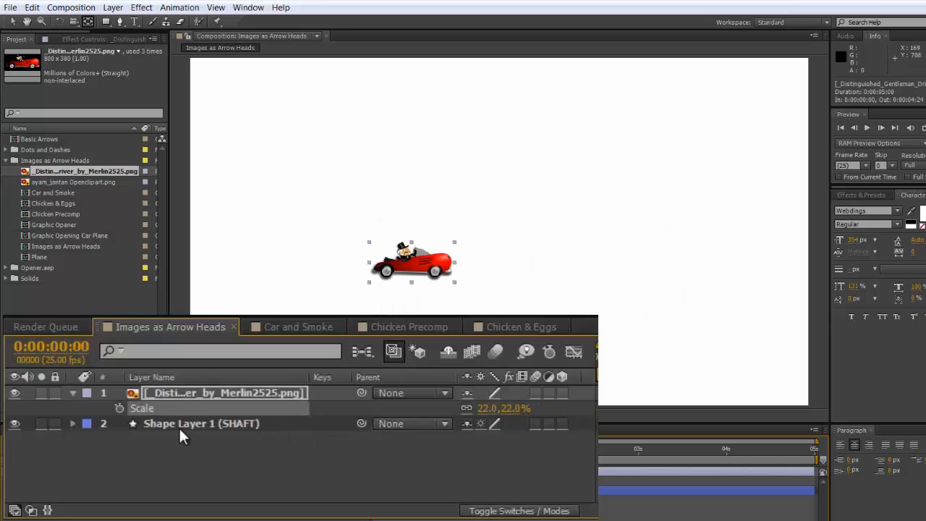
Copy the Path 1 property from Shape Layer 1's Contents > Shape 1
click(201, 422)
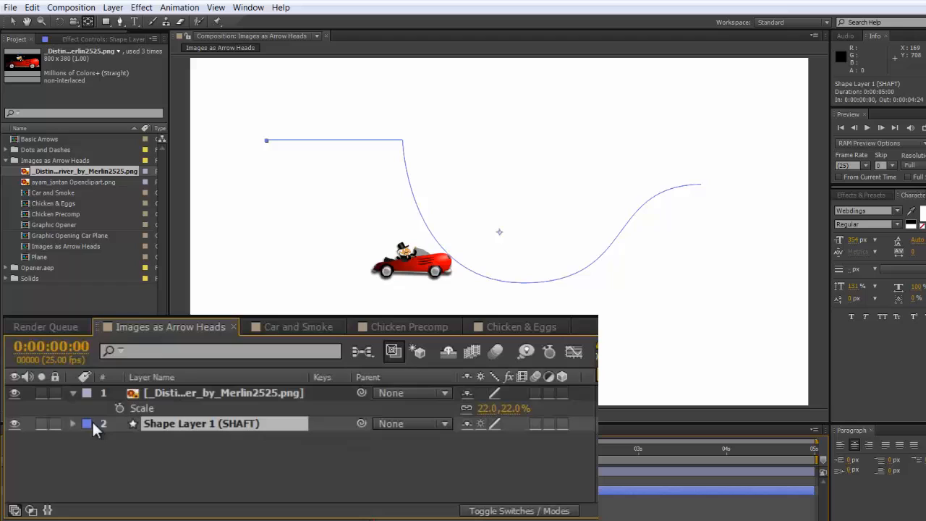
click(72, 422)
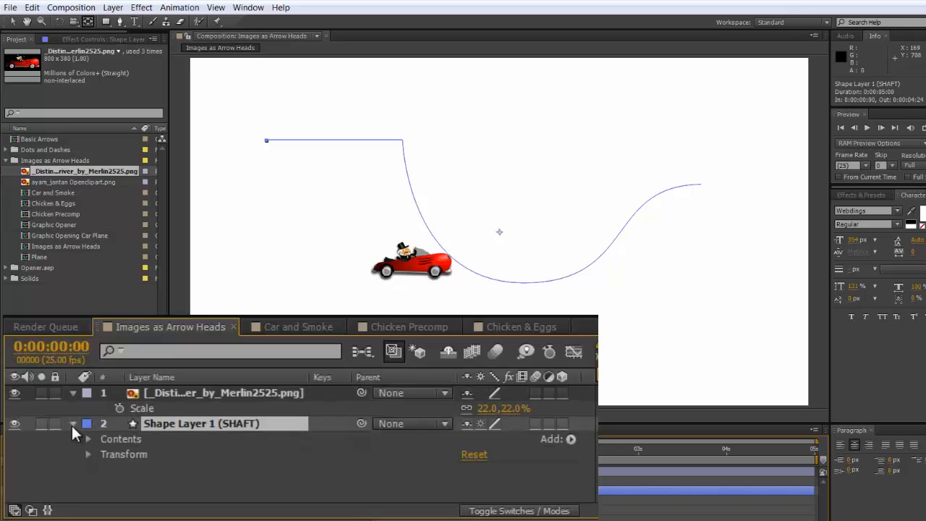
click(87, 438)
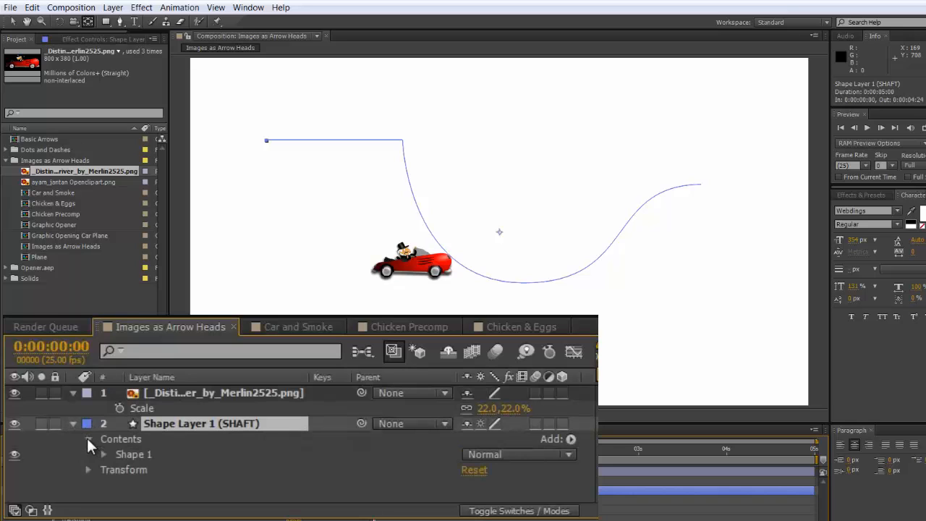
click(103, 454)
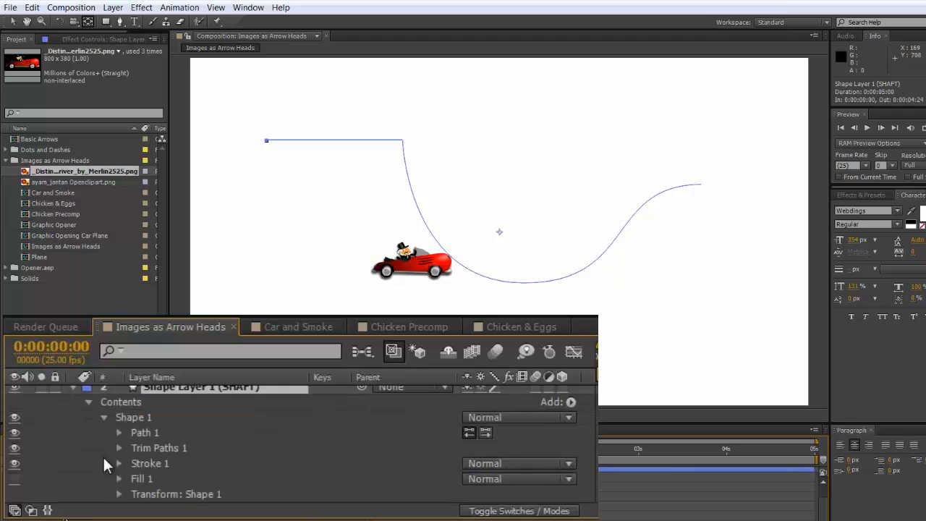
mouse_move(121, 437)
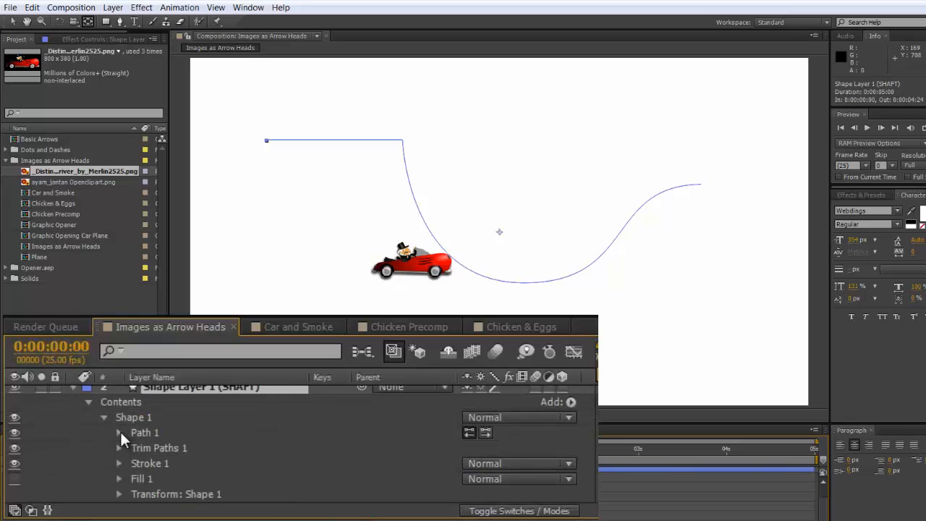
click(119, 431)
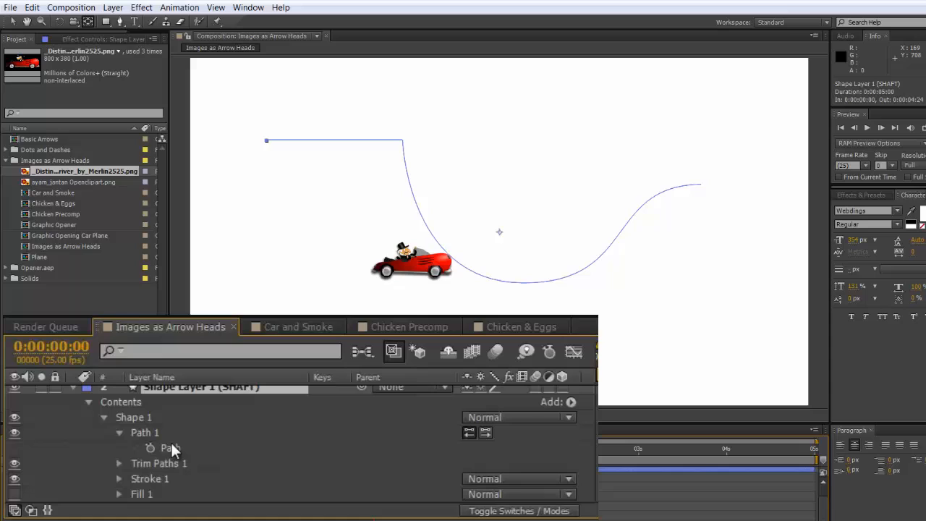
click(171, 449)
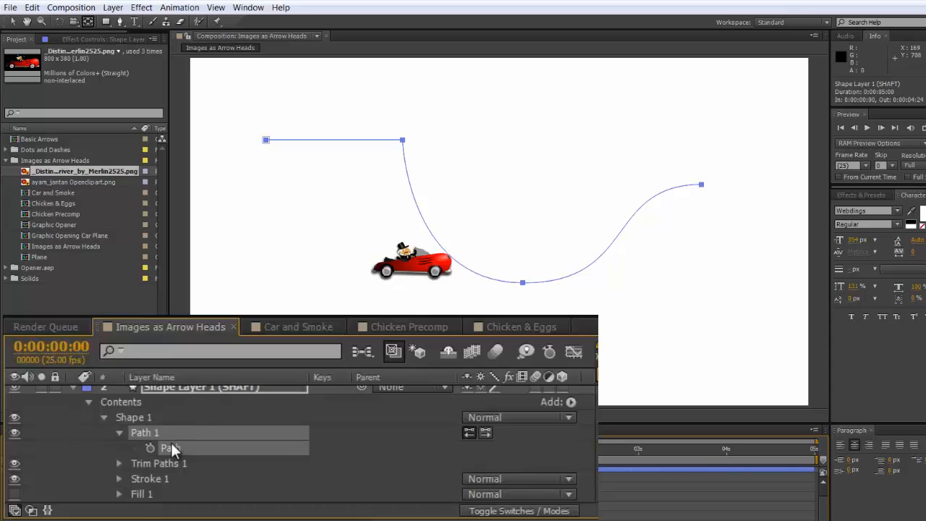
key(ctrl+c)
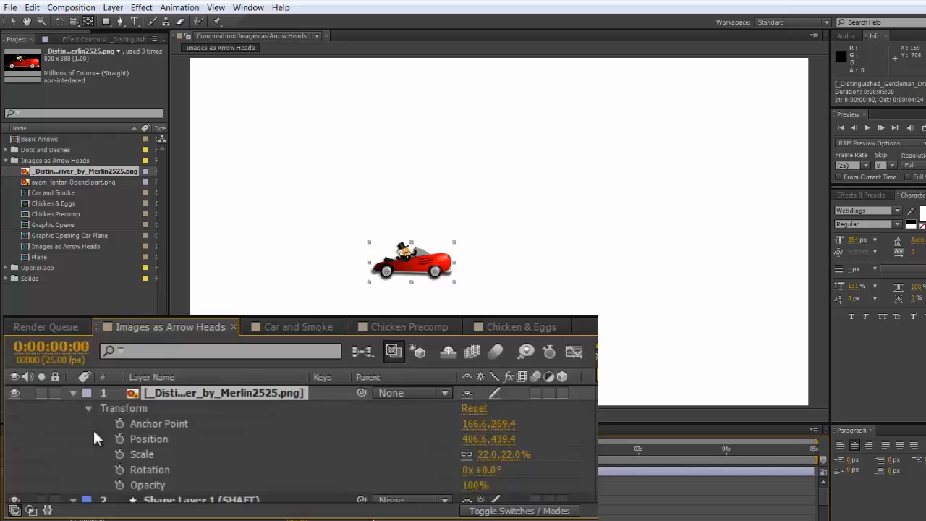
mouse_move(119, 441)
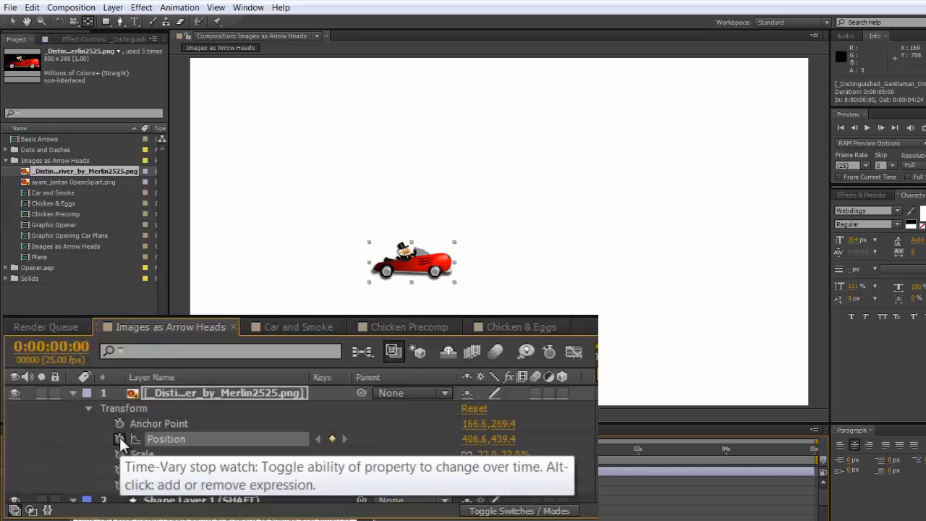
Paste the copied shaft path onto the car layer's Position as motion keyframes
key(ctrl+v)
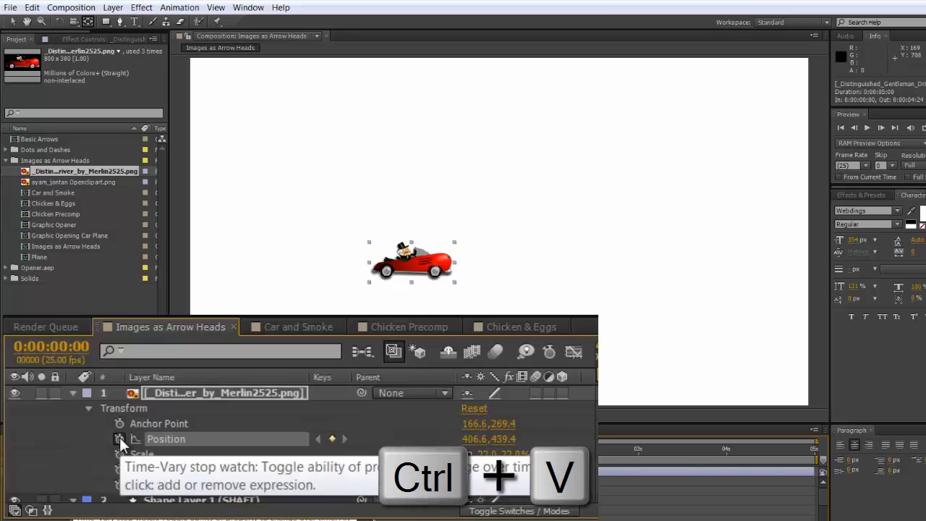
key(ctrl+v)
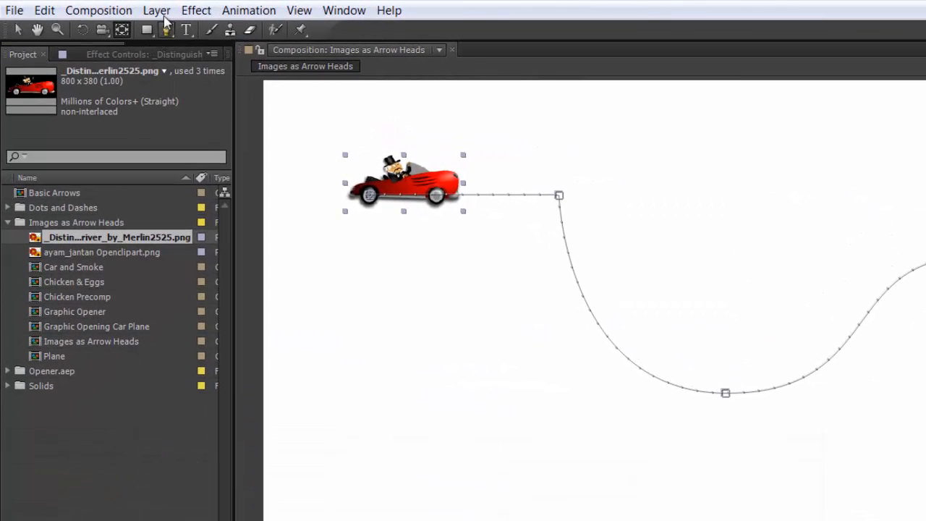
Set the car layer's Auto-Orientation to Orient Along Path via Layer > Transform
click(156, 10)
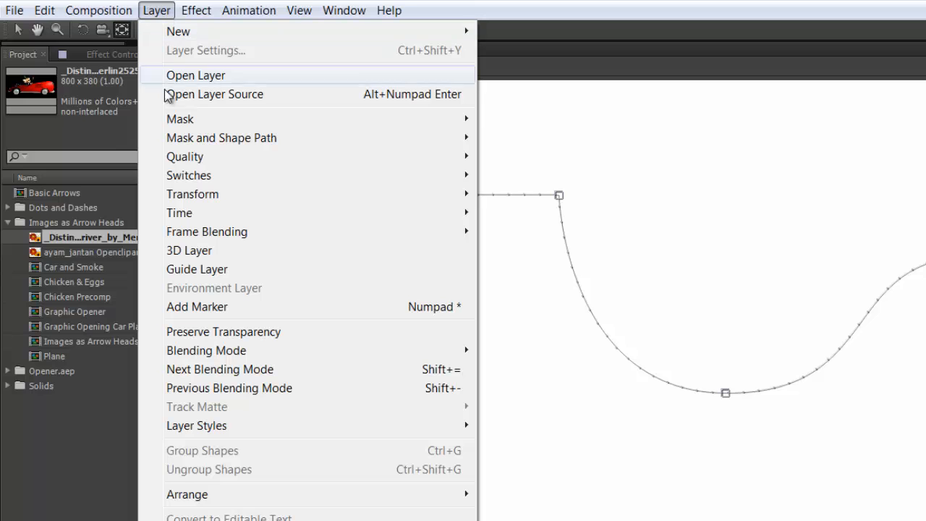
mouse_move(192, 194)
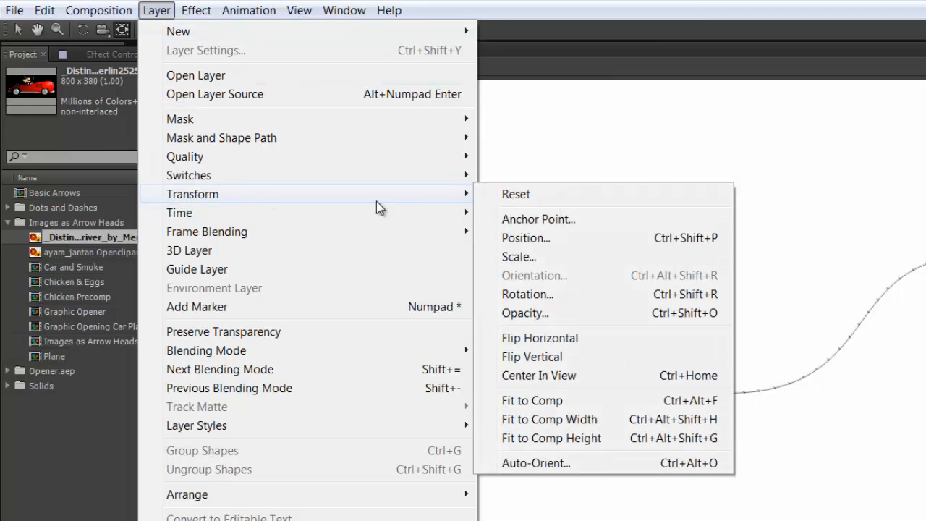
mouse_move(571, 463)
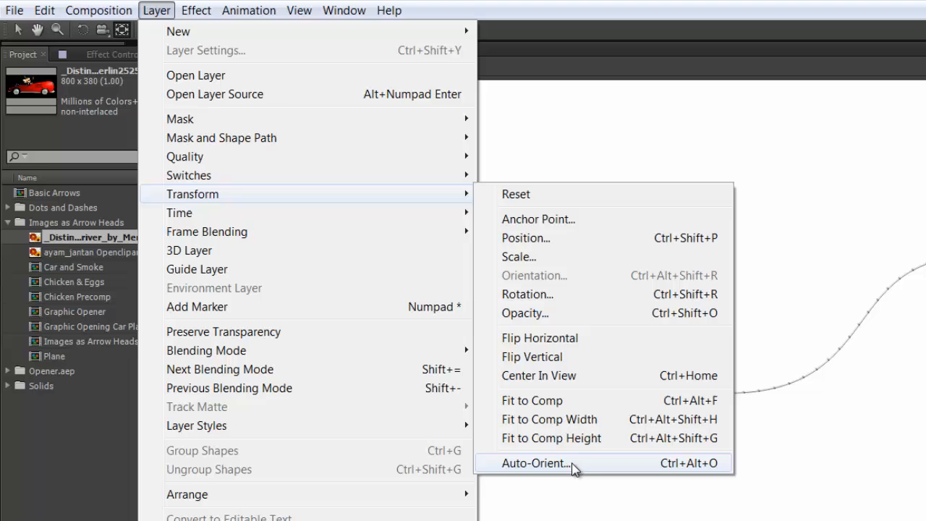
click(536, 463)
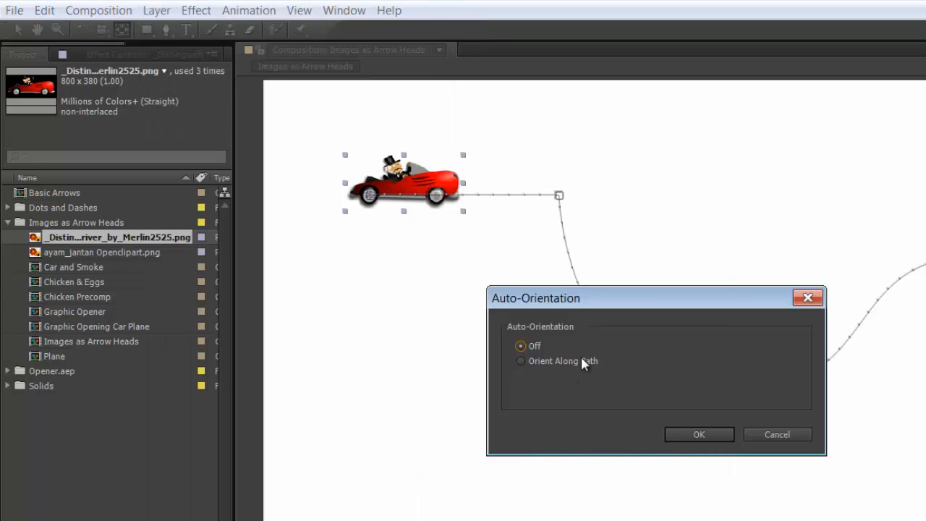
mouse_move(524, 365)
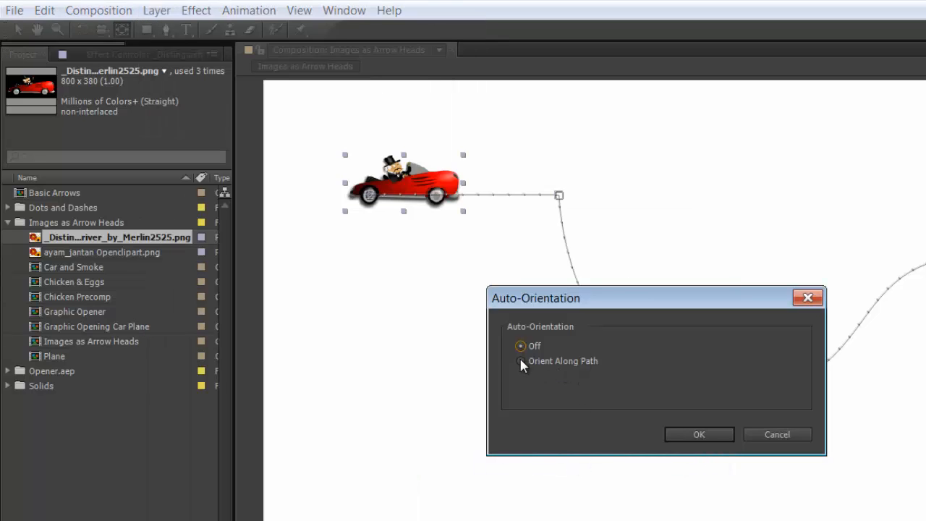
click(699, 434)
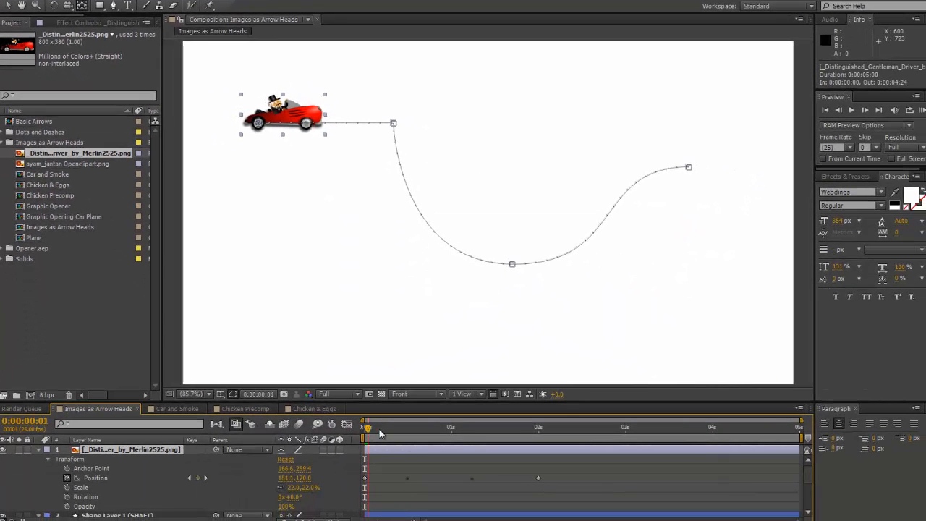
drag(367, 427, 448, 427)
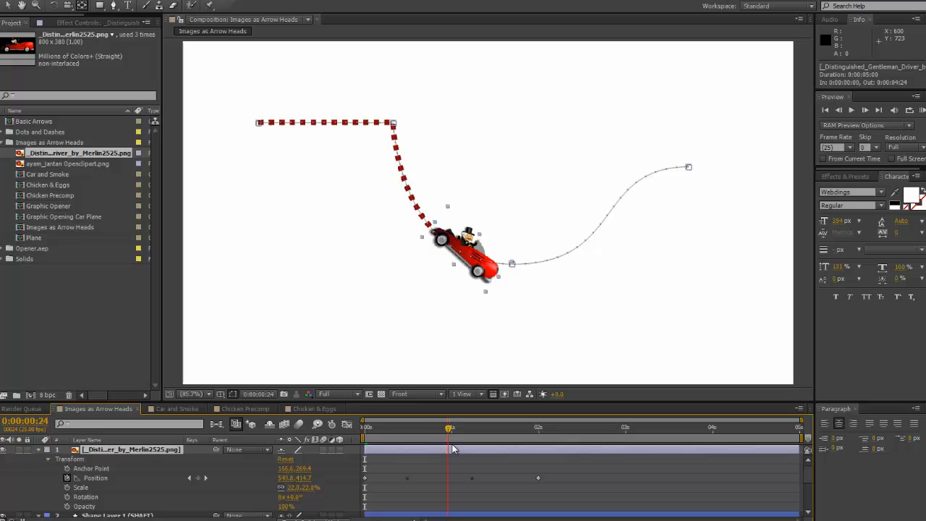
drag(449, 427, 541, 427)
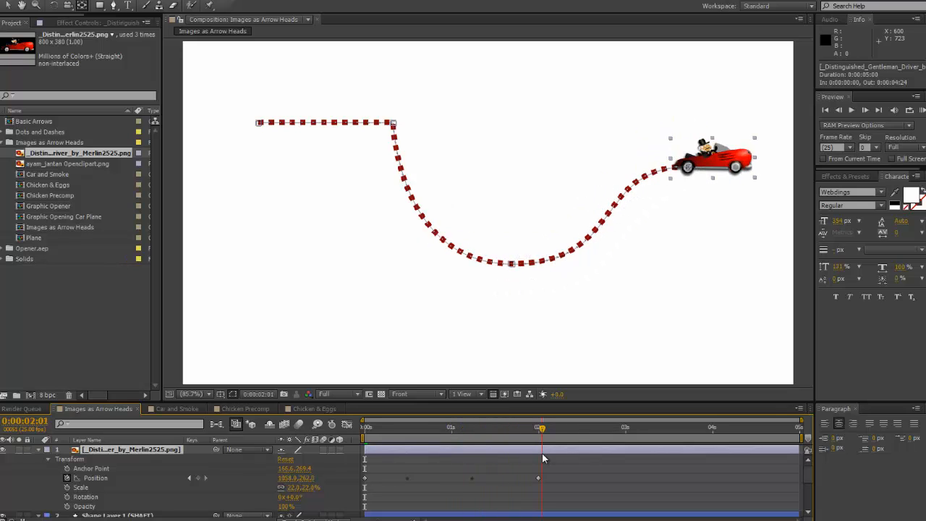
drag(541, 427, 524, 426)
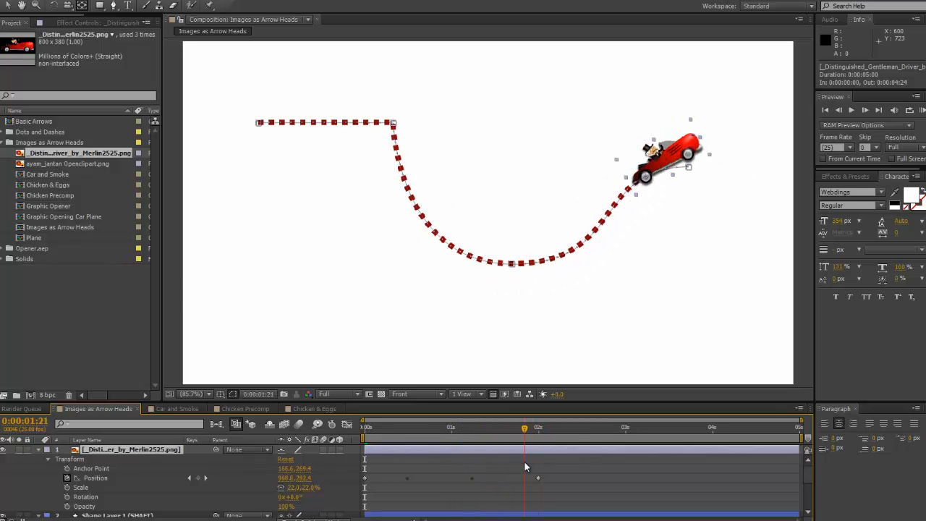
drag(524, 426, 506, 427)
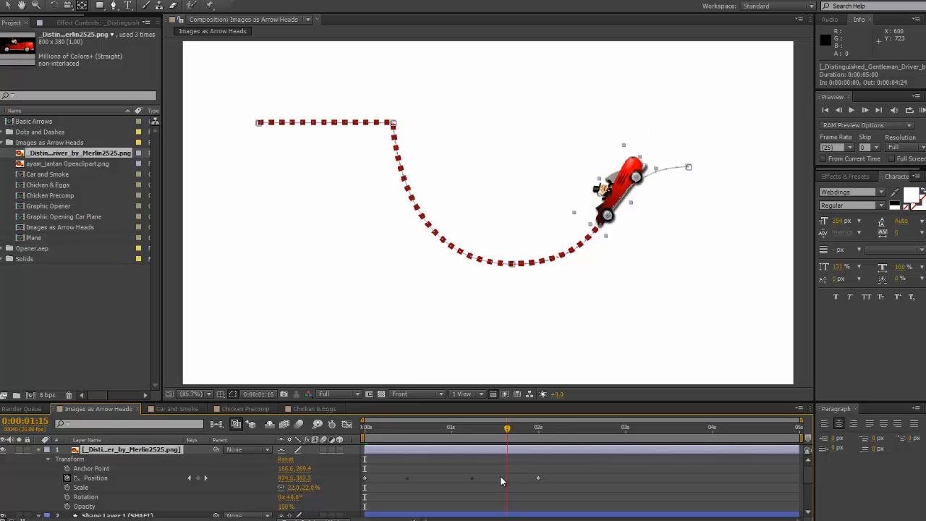
click(399, 427)
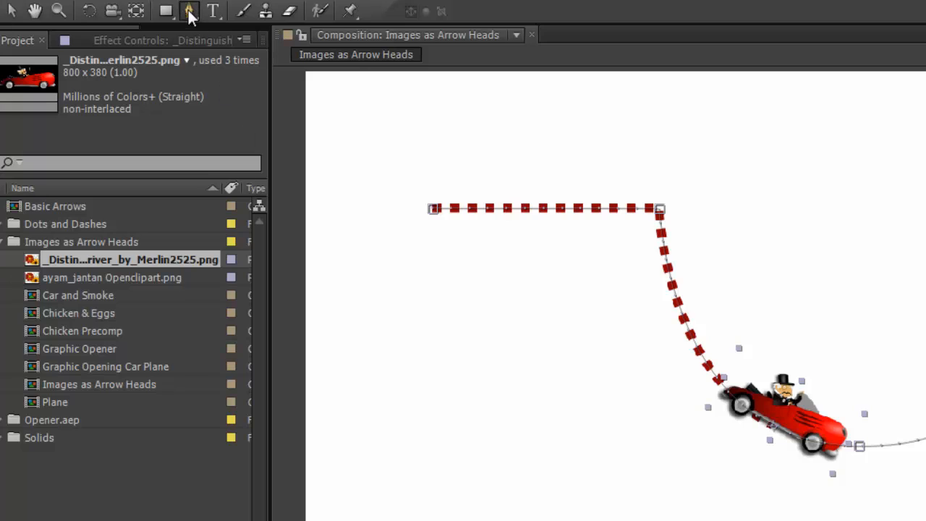
Reshape the motion path's upper corner into a smooth curve with the Pen tool
click(188, 11)
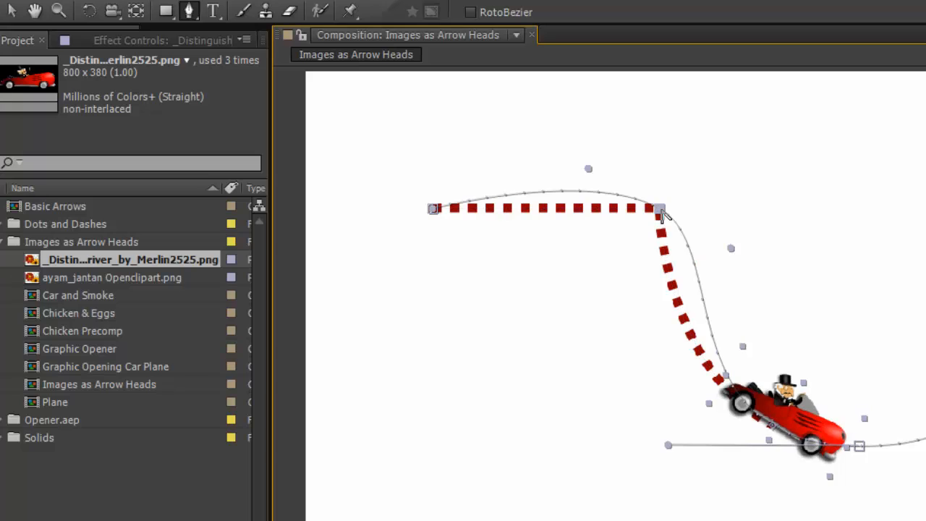
mouse_move(12, 12)
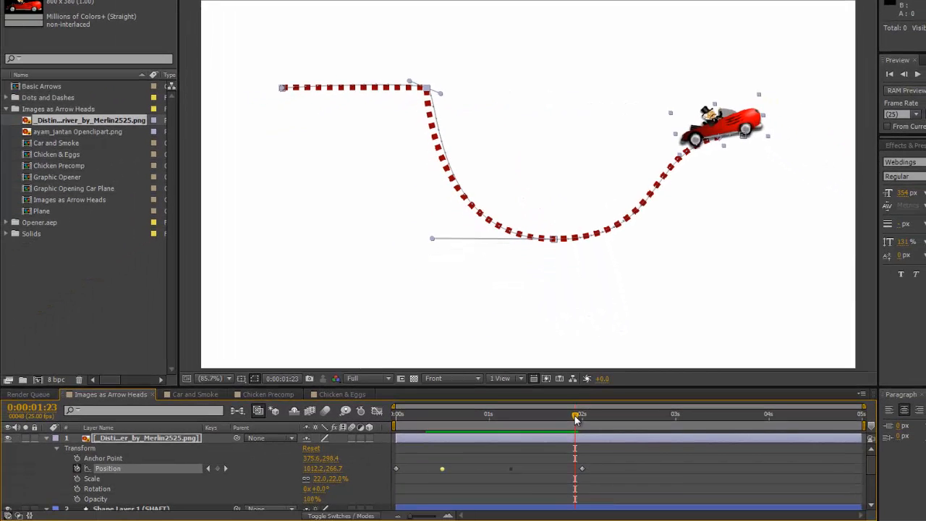
Preview the Car and Smoke composition along the path, then move to Chicken Precomp
click(193, 393)
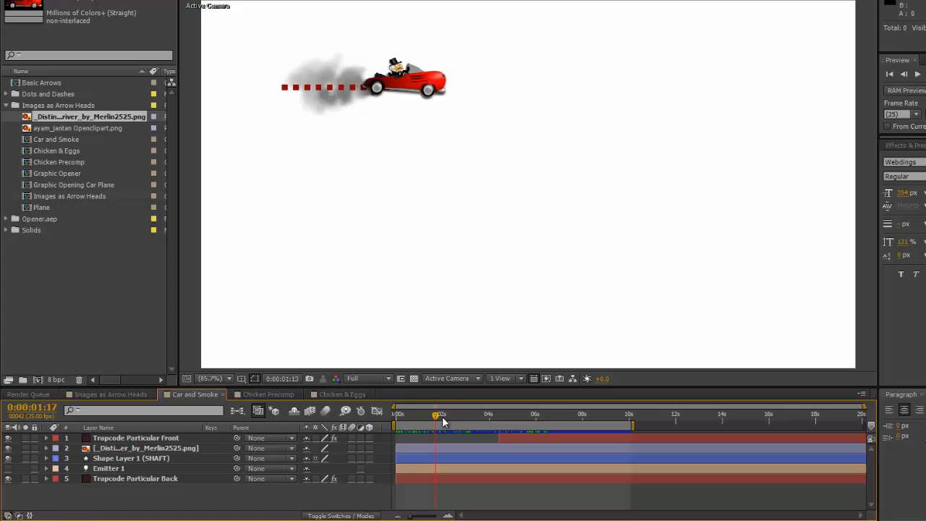
drag(434, 414, 504, 413)
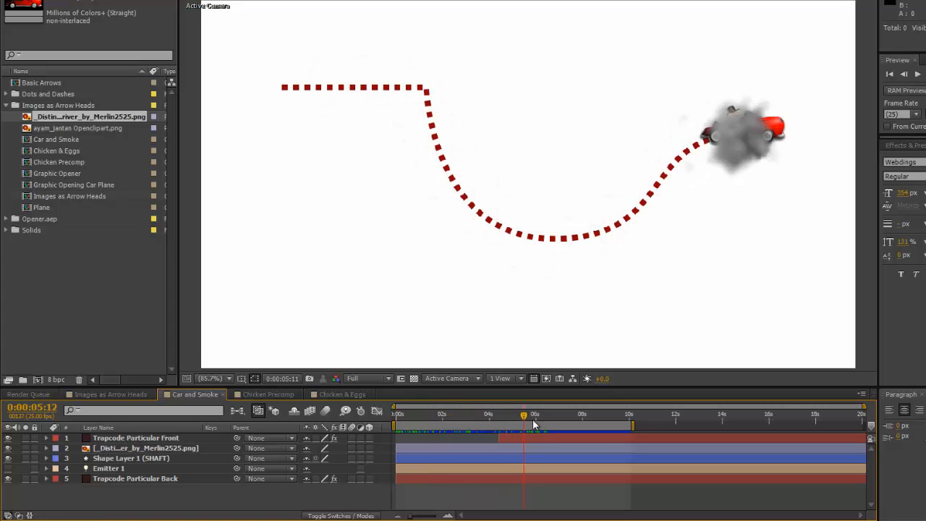
drag(523, 413, 543, 414)
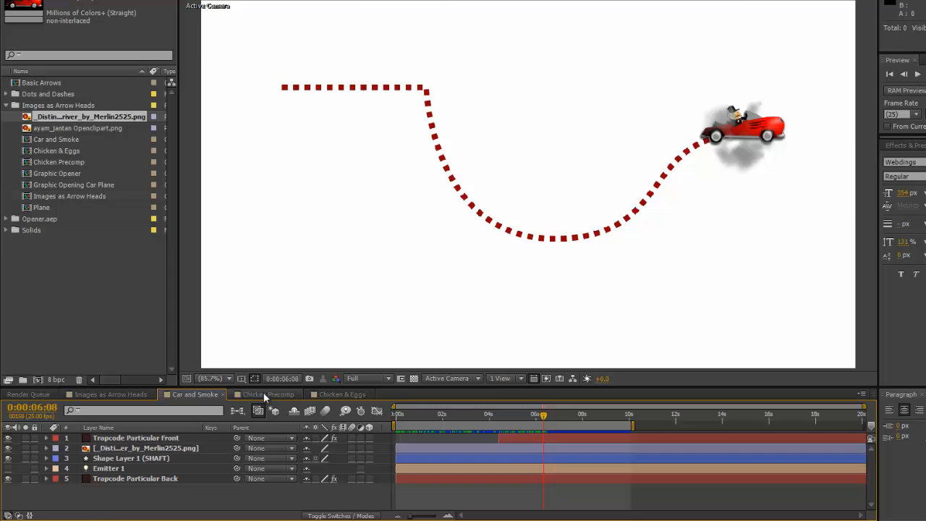
click(266, 393)
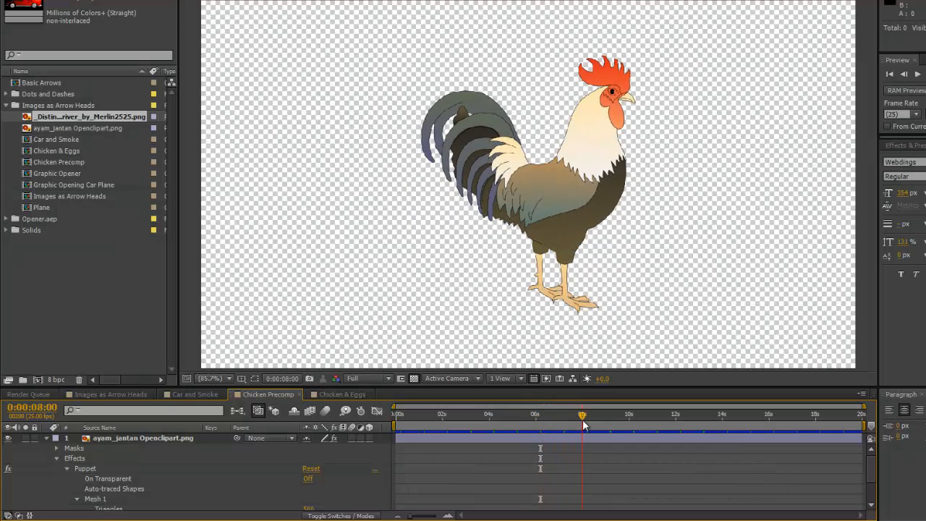
Switch to the Chicken & Eggs composition showing the rooster trailing eggs
click(340, 394)
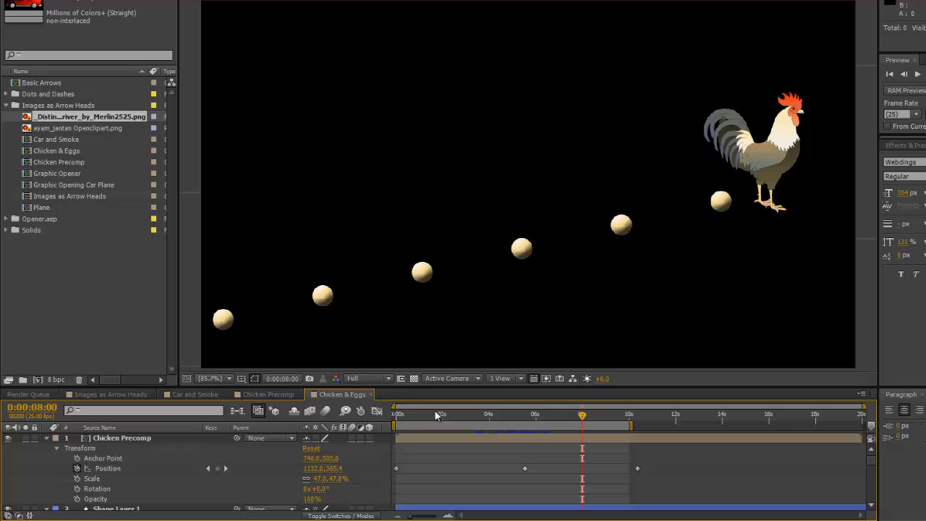